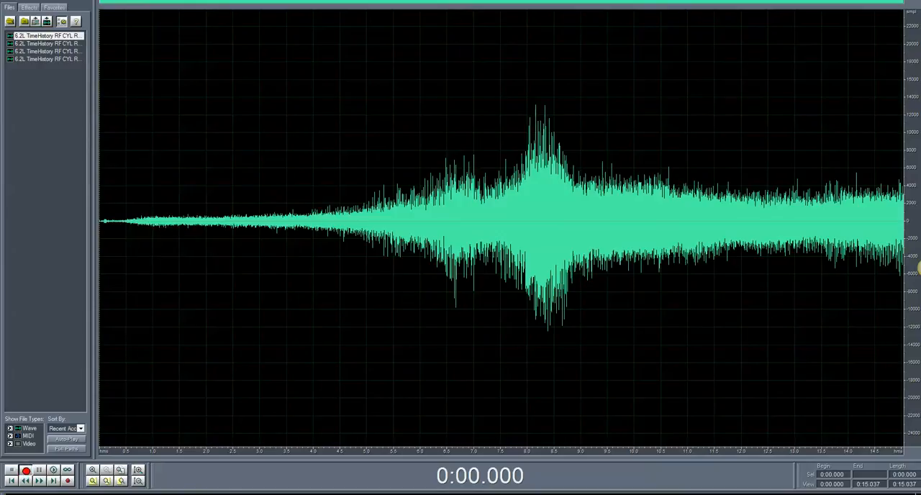
Step: Switch from the Adobe Audition recording to VibrationVIEW's four-channel spectral density and waveform view
click(12, 470)
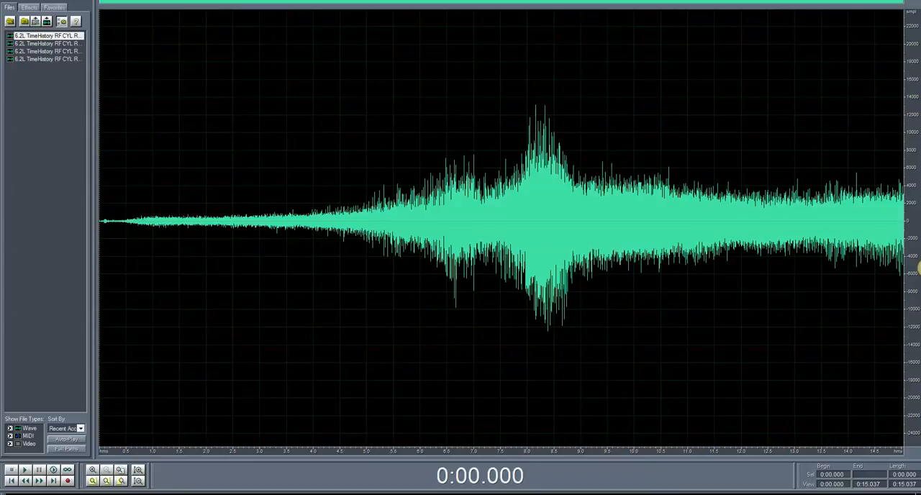
mouse_move(454, 393)
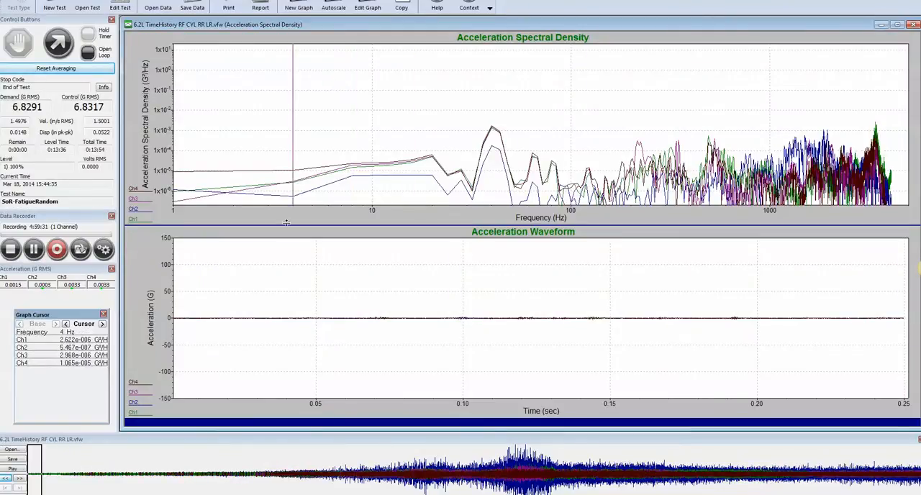
click(226, 310)
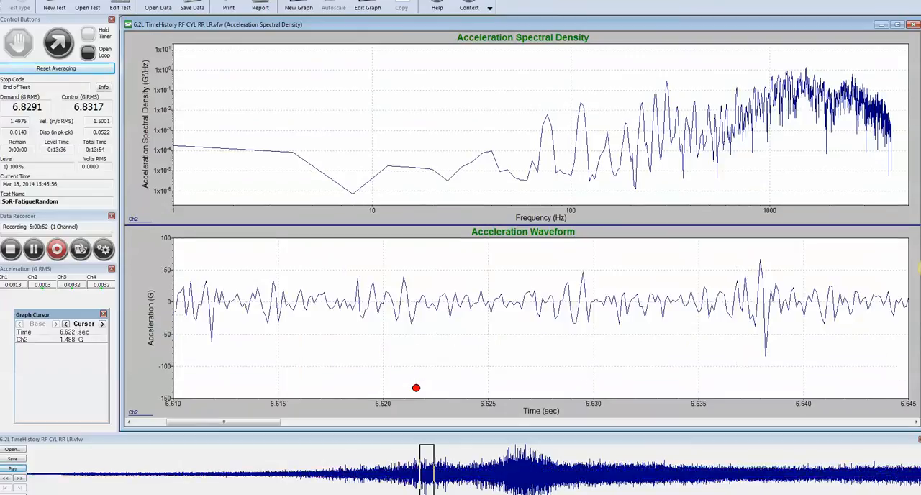
Step: Place a cursor on the channel 2 spectral density peak at 304 Hz (0.2835 G²/Hz)
click(624, 139)
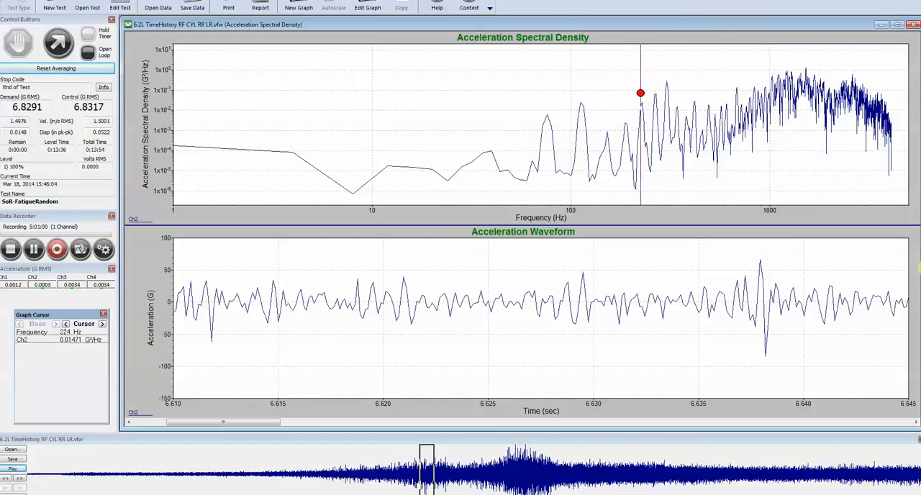
drag(640, 93, 666, 98)
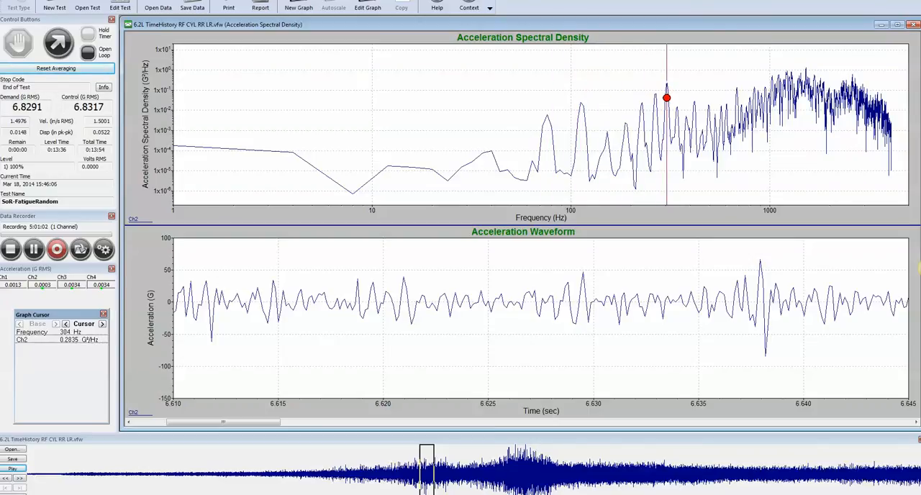